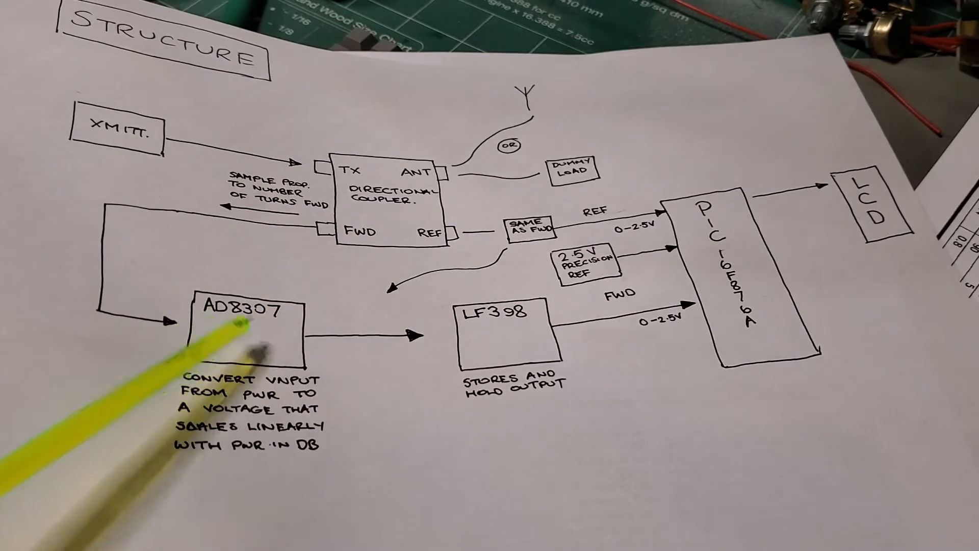
mouse_move(206, 318)
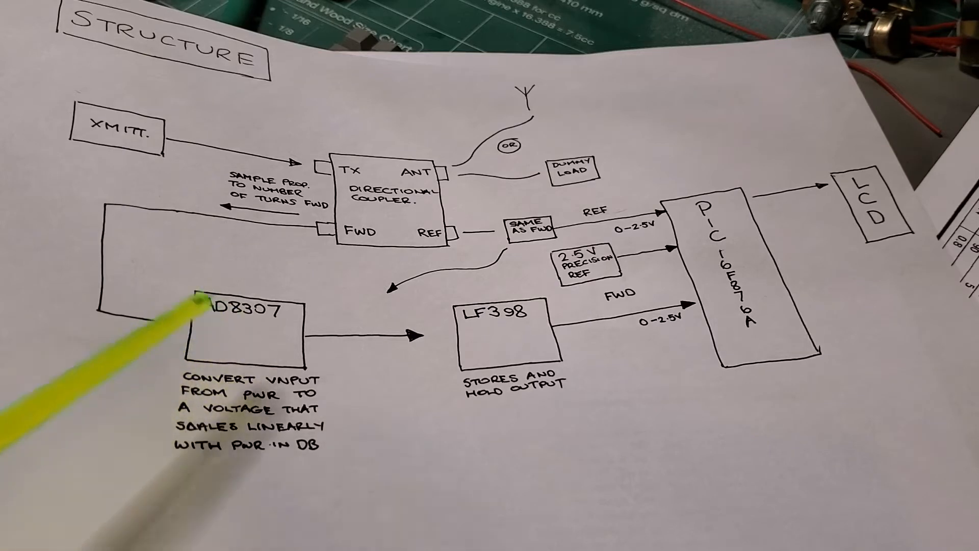